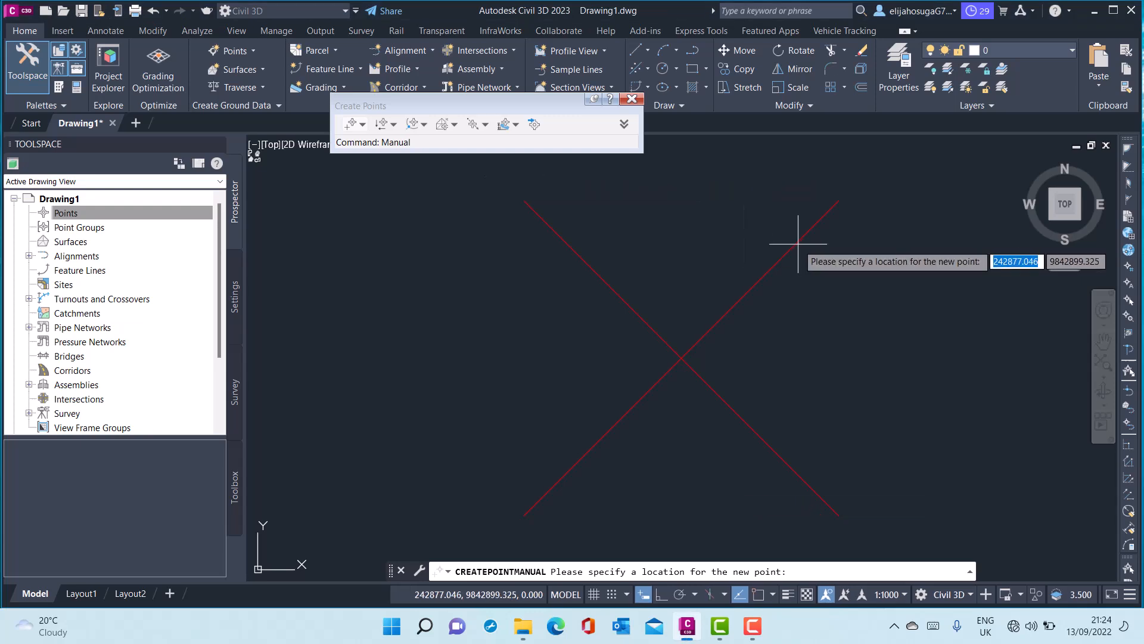
pyautogui.moveTo(791, 245)
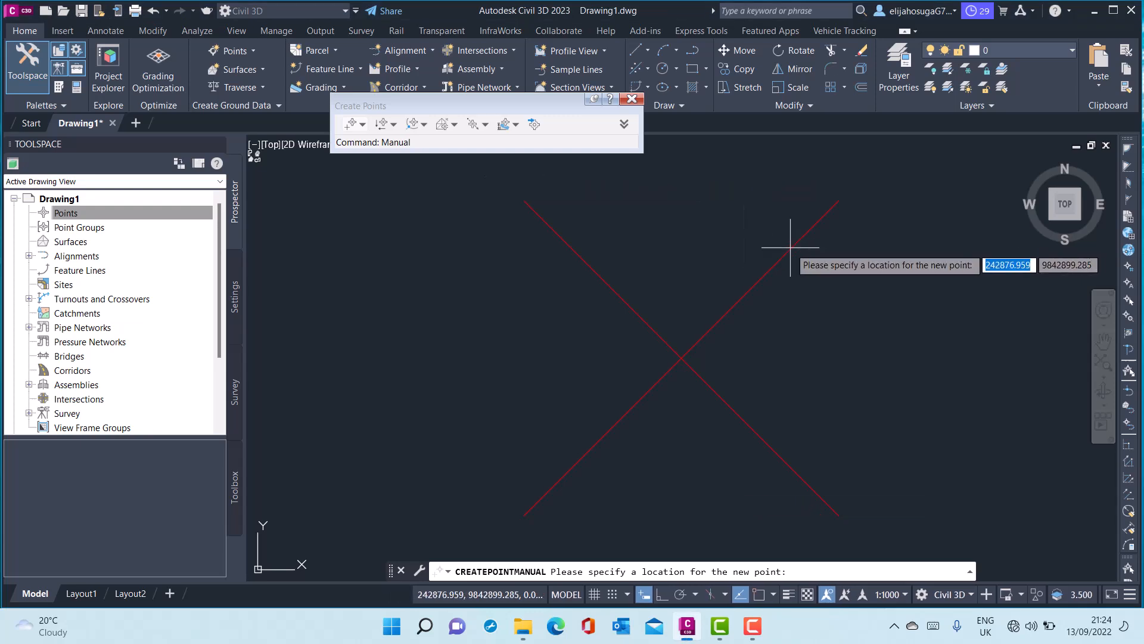
pyautogui.moveTo(686, 326)
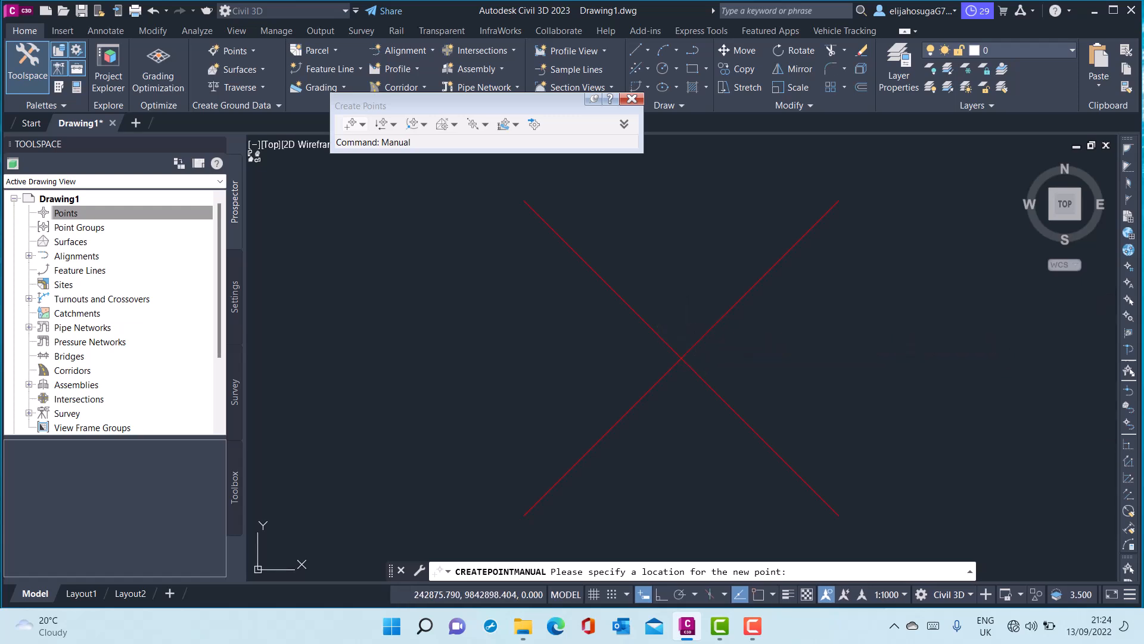
# Step: Cancel manual point creation and erase the red cross from the drawing
pyautogui.click(668, 340)
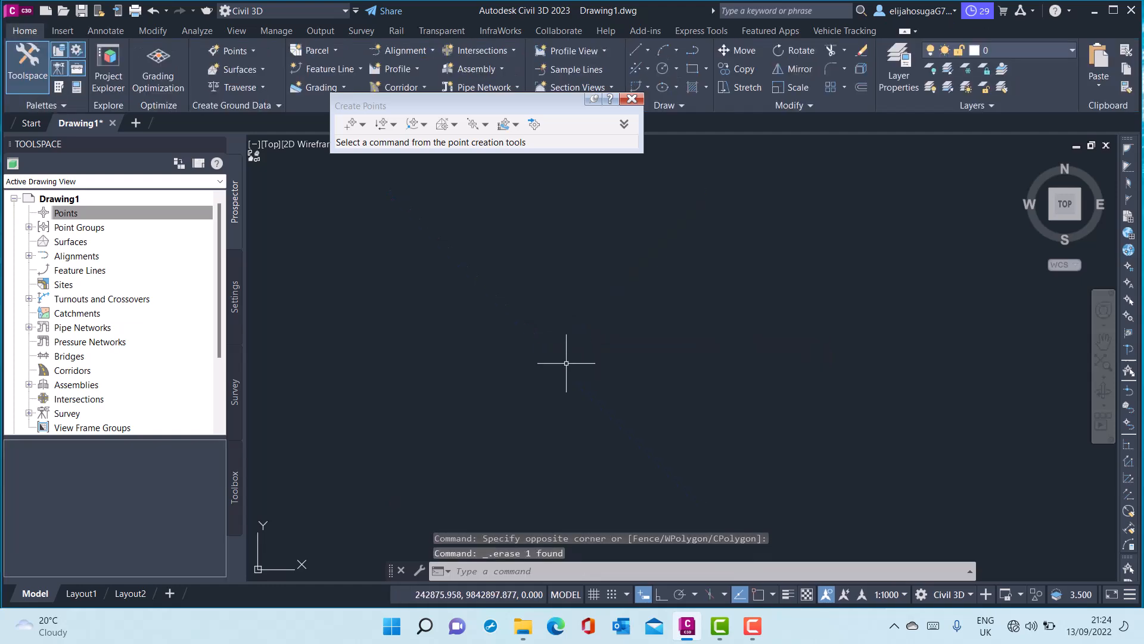
pyautogui.moveTo(385, 267)
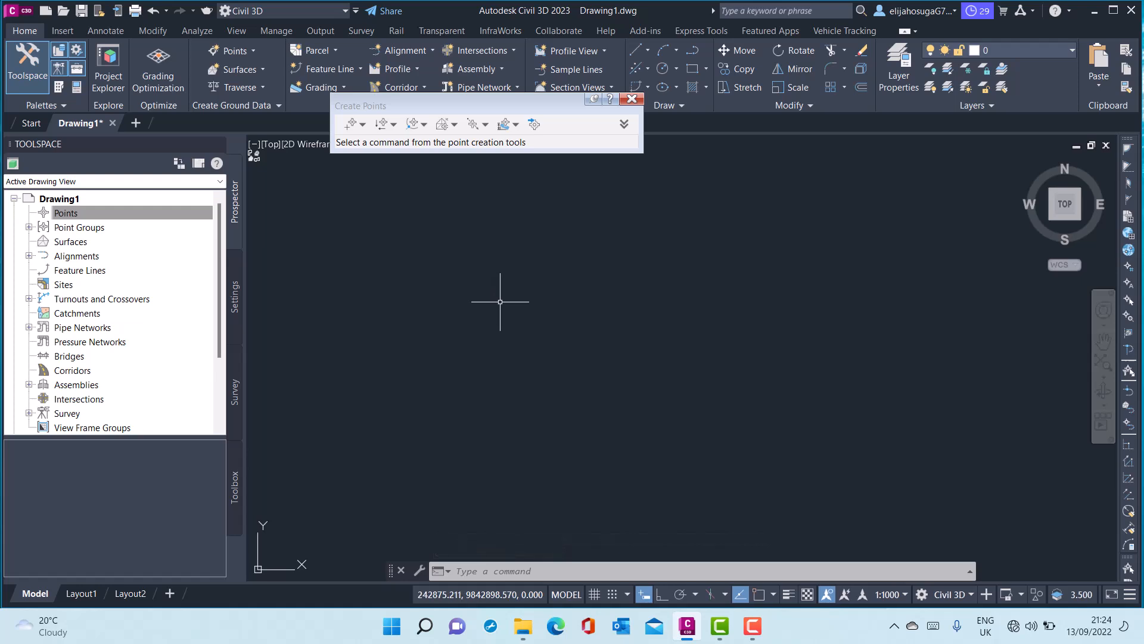
pyautogui.moveTo(455, 241)
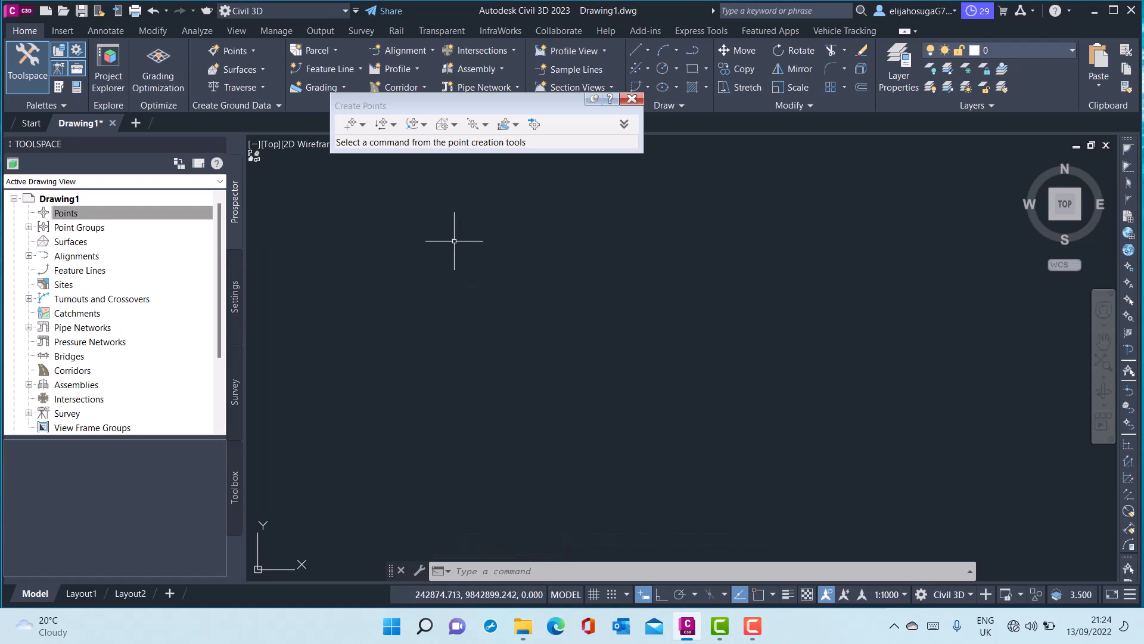
pyautogui.moveTo(560, 197)
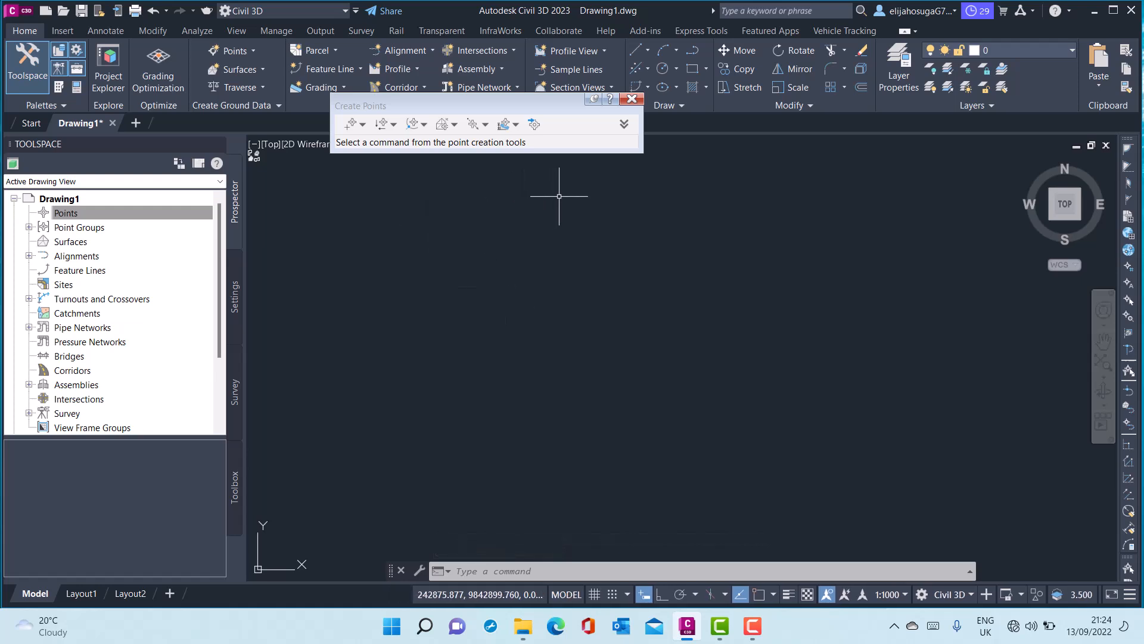
pyautogui.moveTo(487, 545)
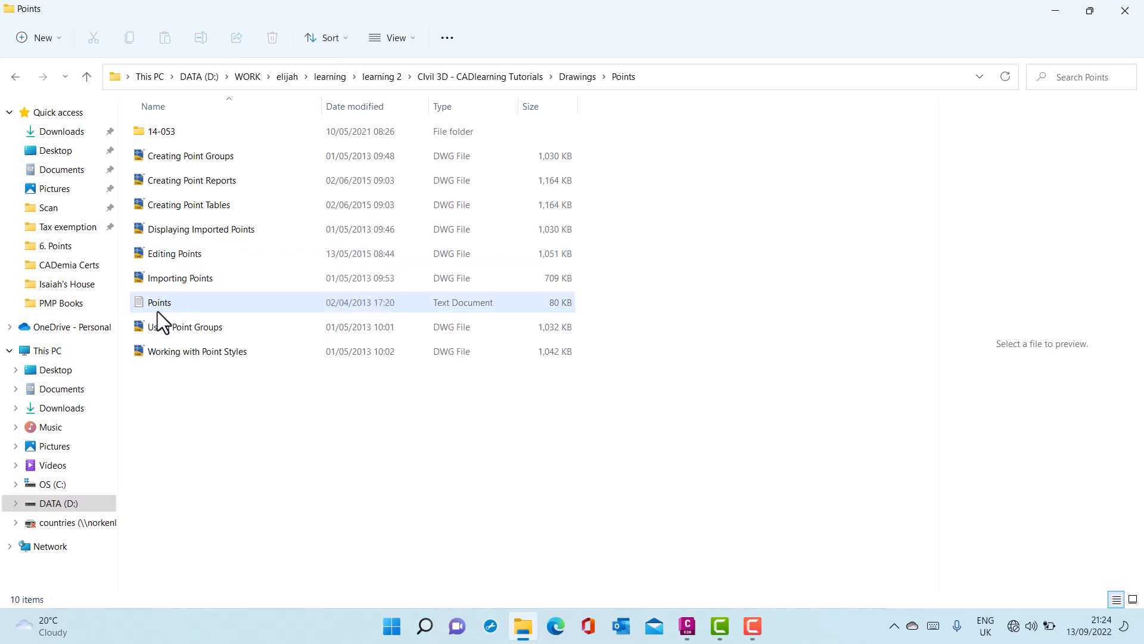
# Step: Preview Points.txt in the tutorial Points folder to check its comma-delimited PNEZD rows
pyautogui.doubleClick(159, 302)
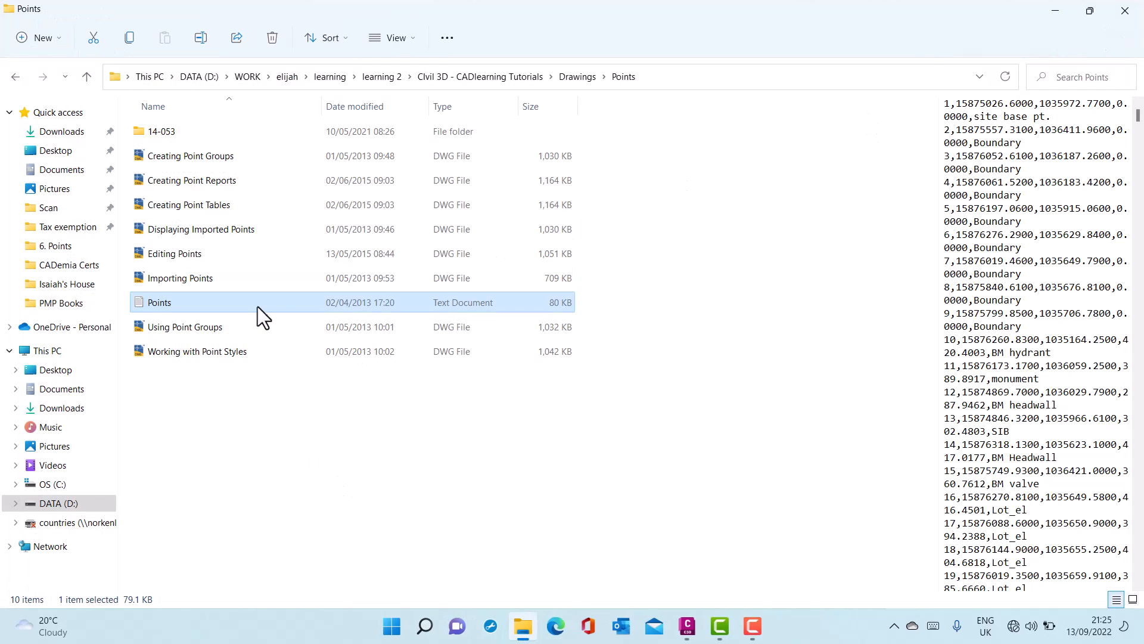
pyautogui.moveTo(787, 326)
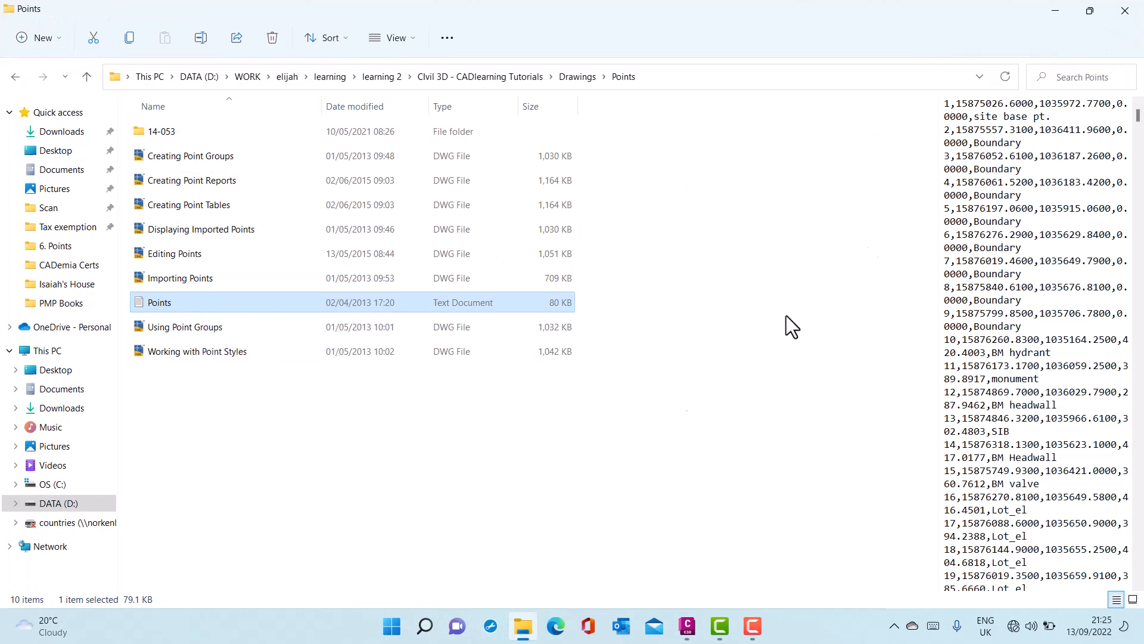
pyautogui.moveTo(1054, 11)
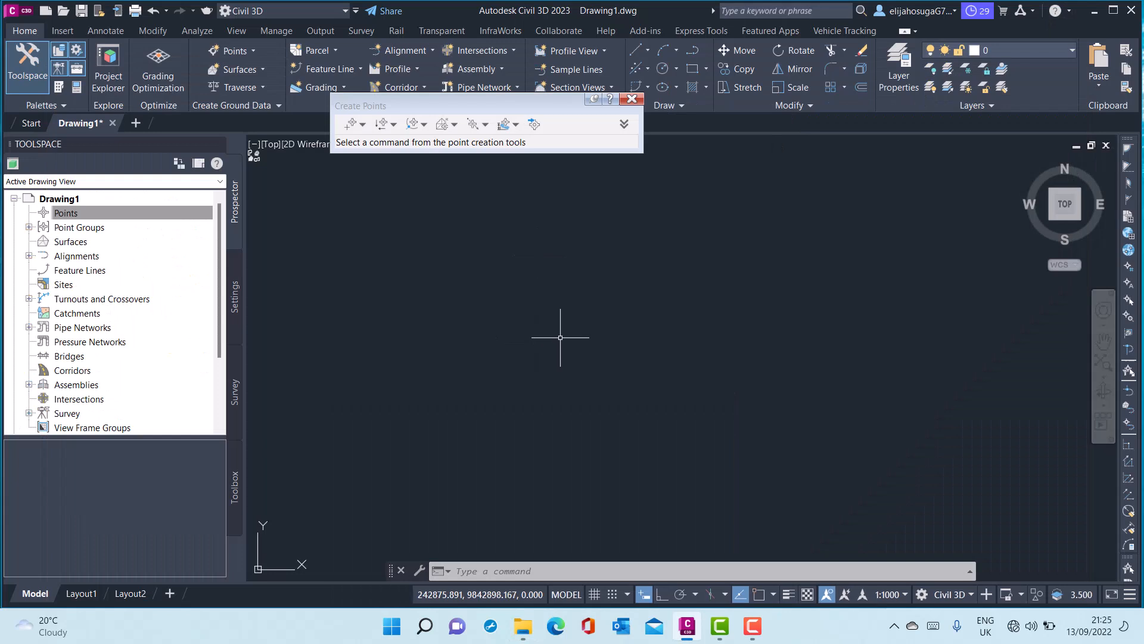
pyautogui.moveTo(560, 346)
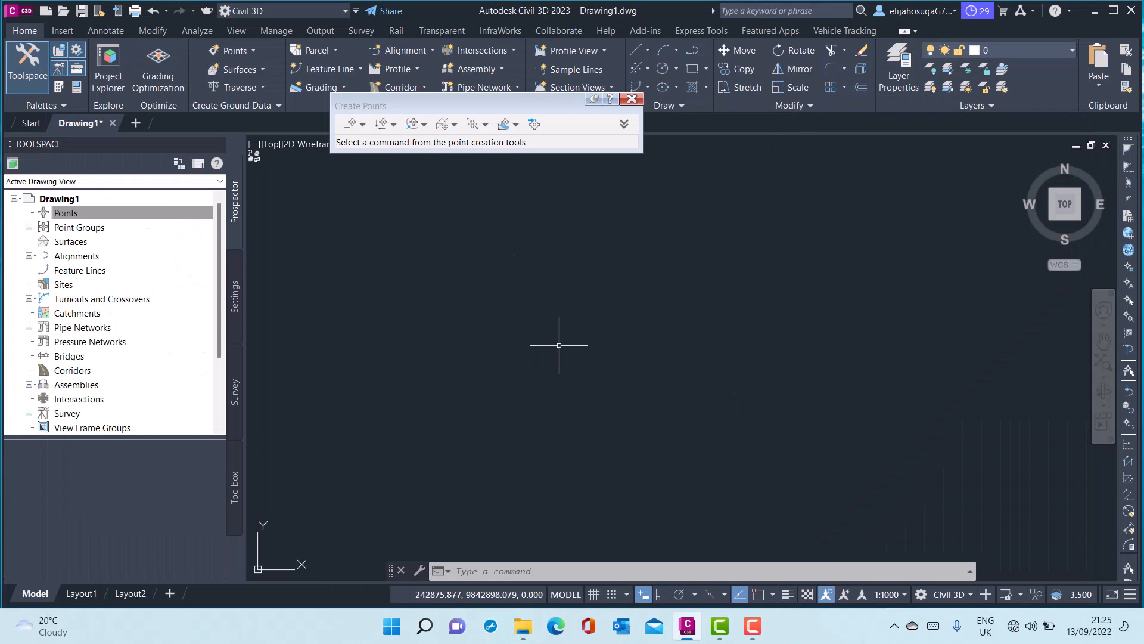
pyautogui.moveTo(456, 219)
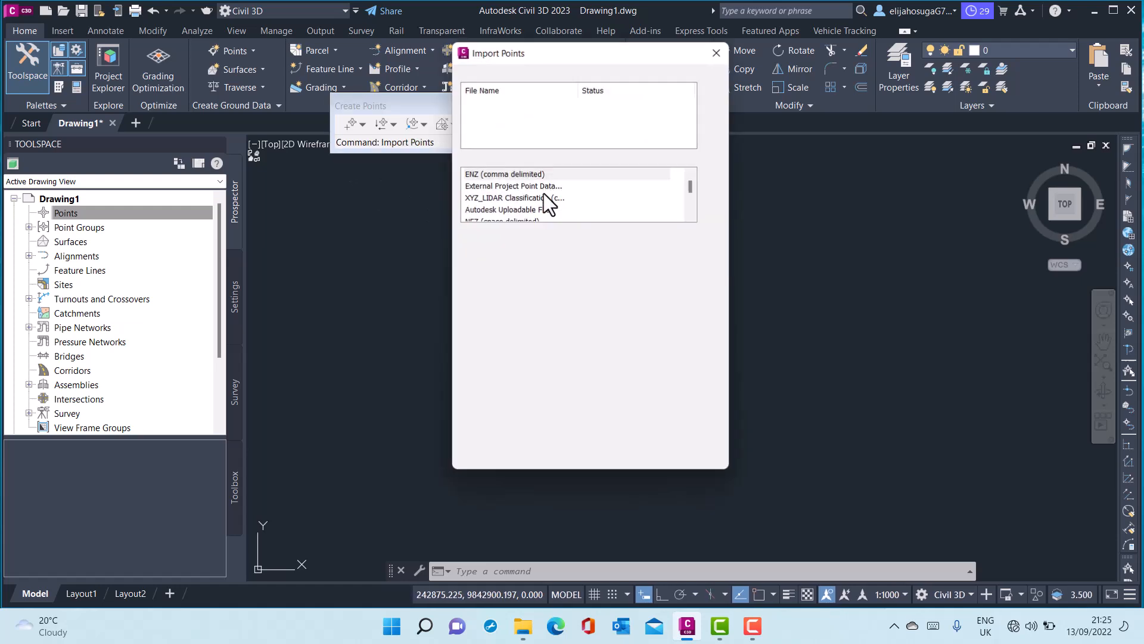
# Step: Launch Import Points from the Create Points toolbar
pyautogui.click(712, 87)
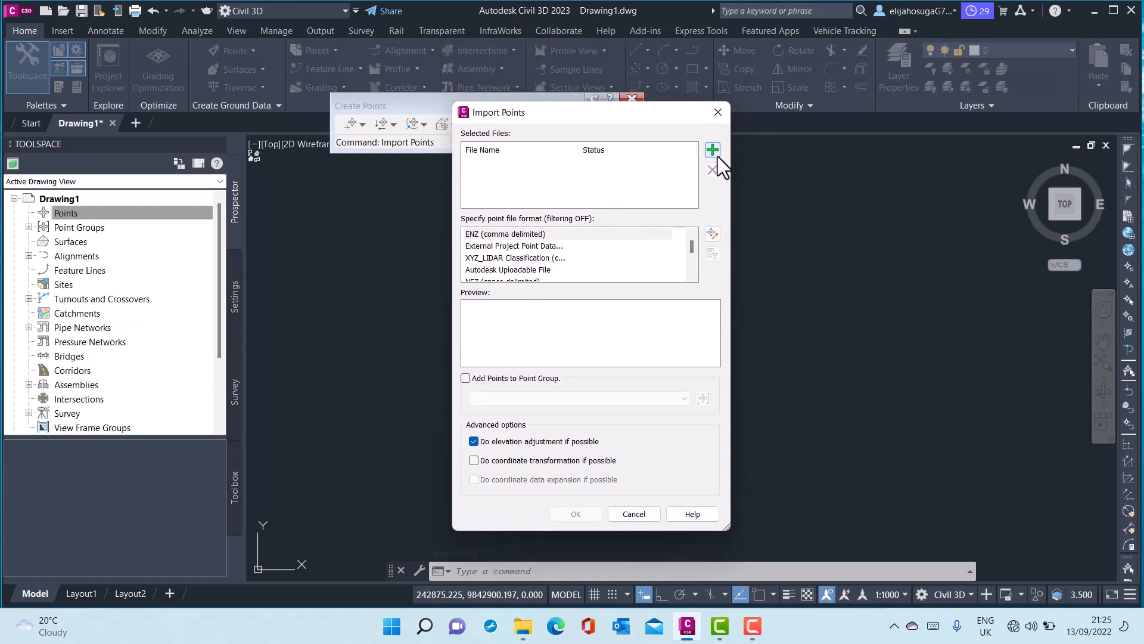
pyautogui.moveTo(721, 164)
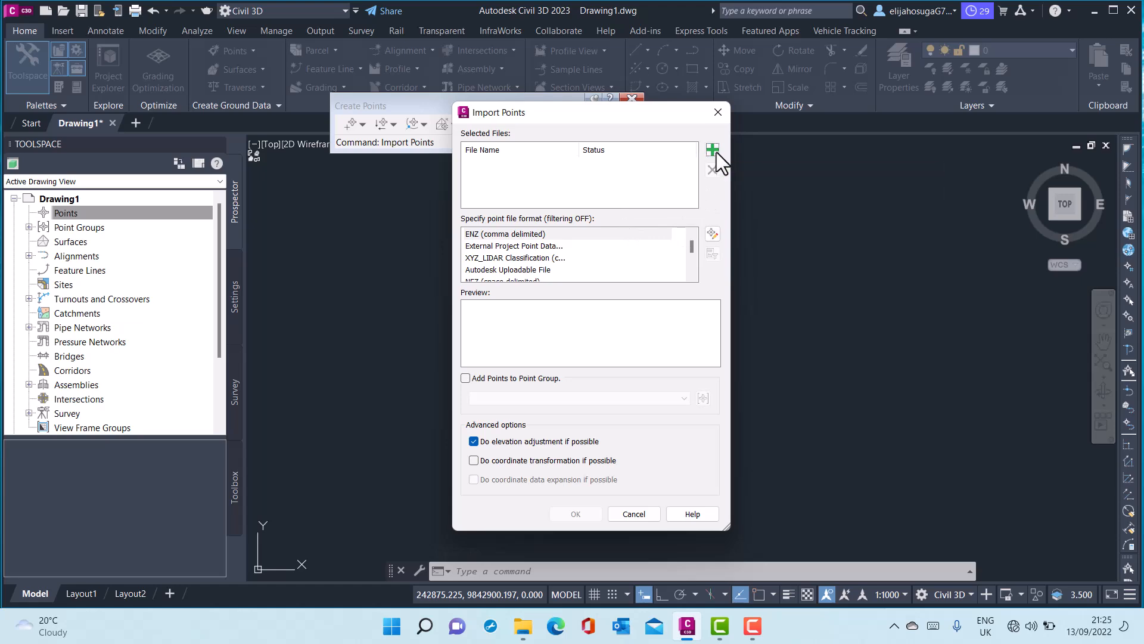
# Step: Browse to the tutorial Points folder and choose Points.txt as the source file
pyautogui.click(711, 149)
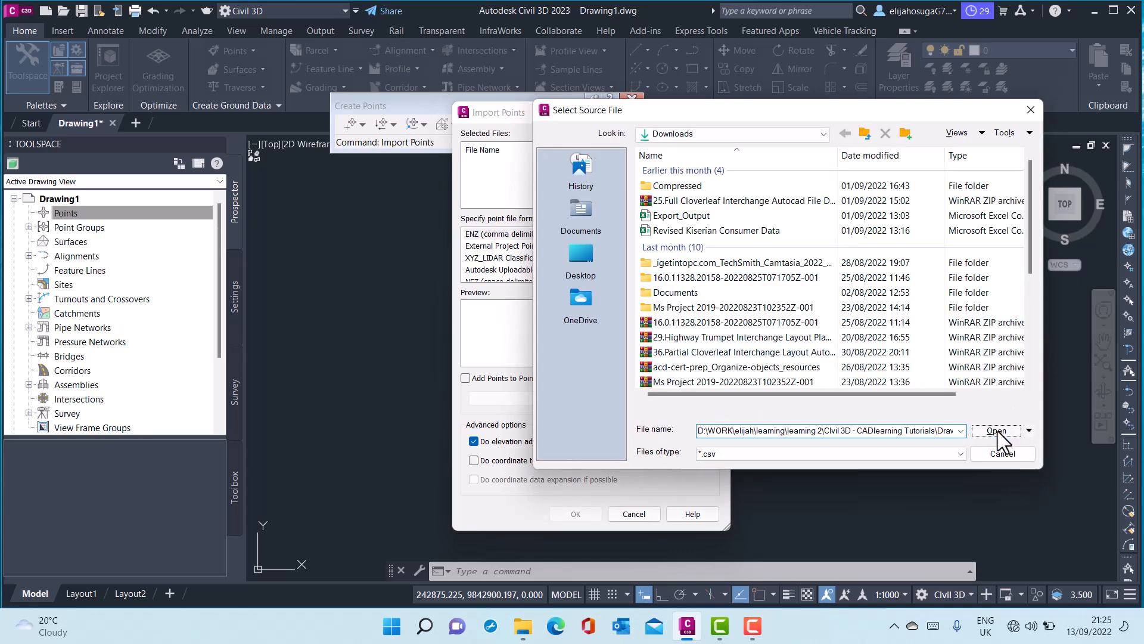
pyautogui.click(996, 430)
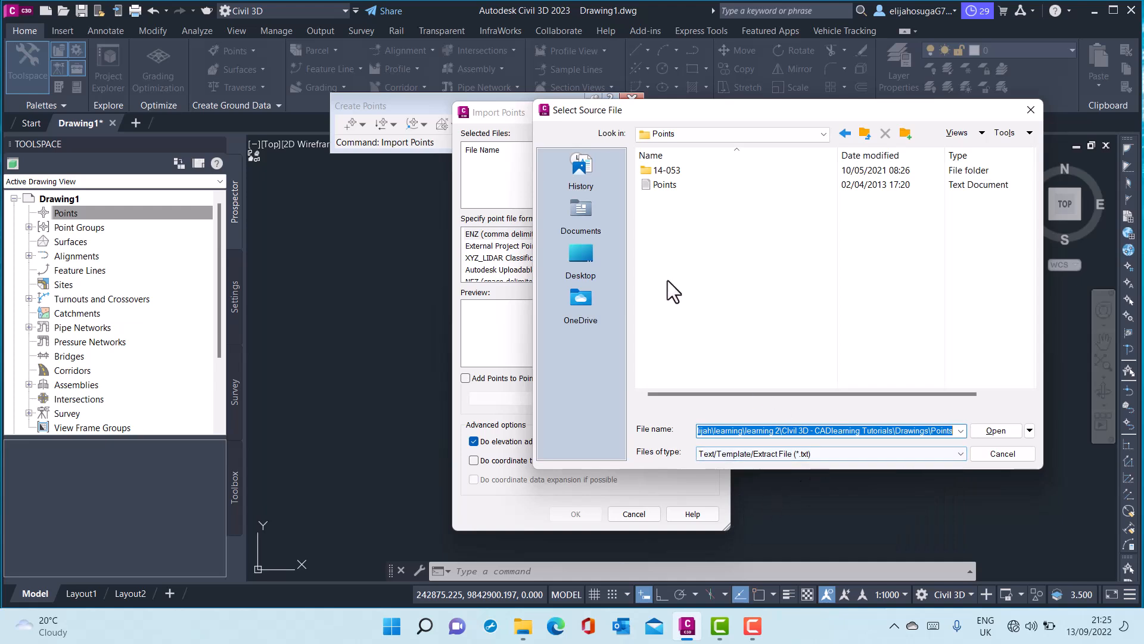
pyautogui.moveTo(759, 478)
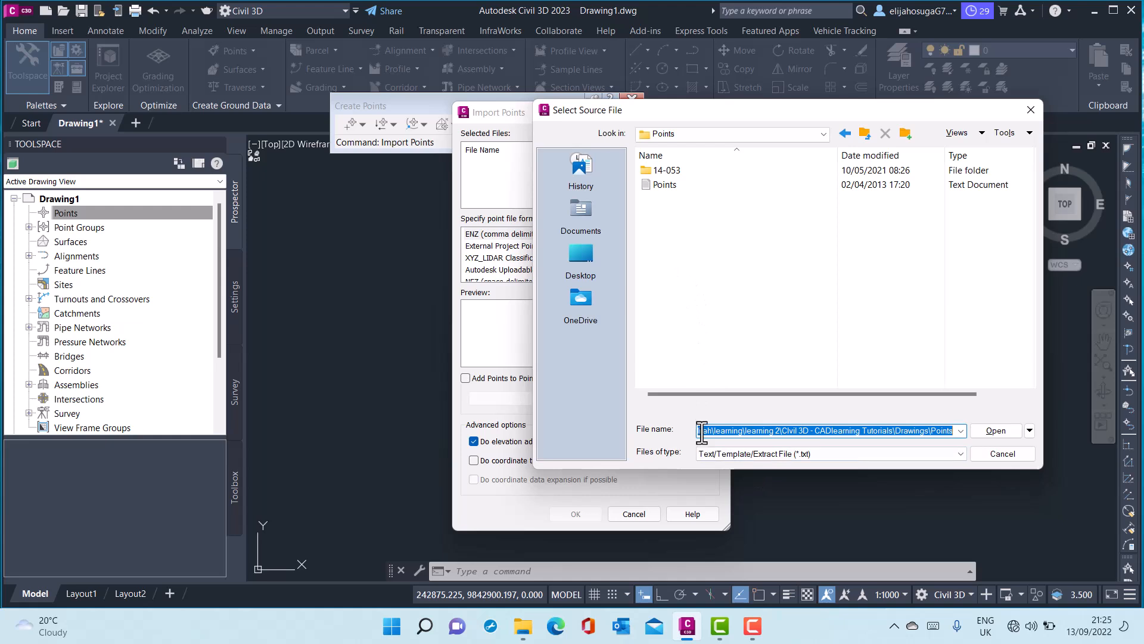
pyautogui.moveTo(677, 197)
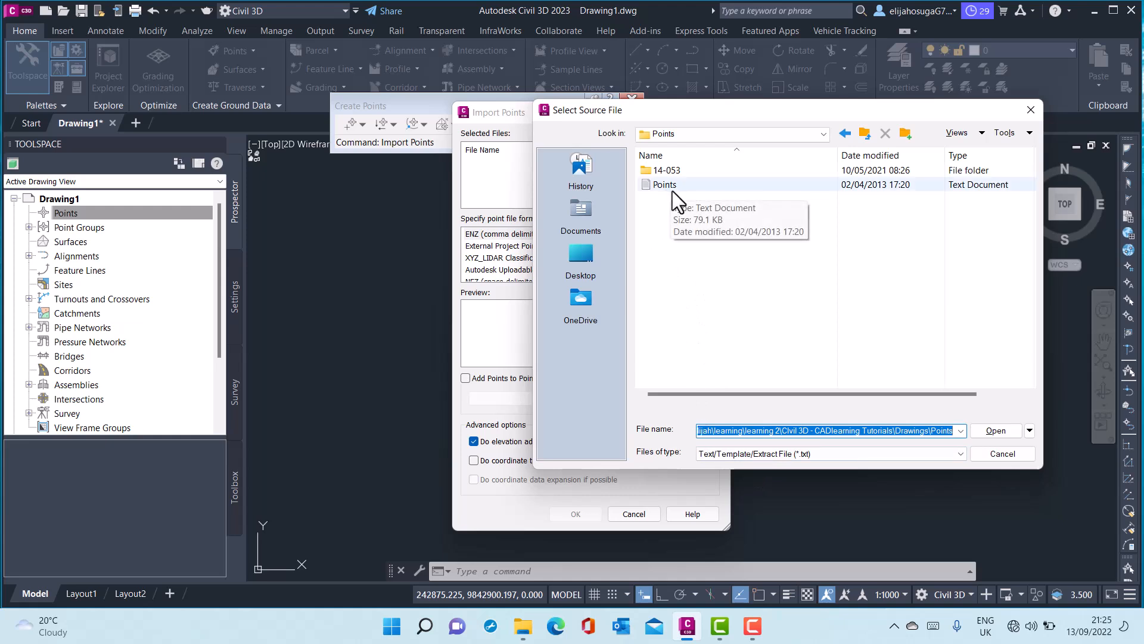
pyautogui.click(664, 184)
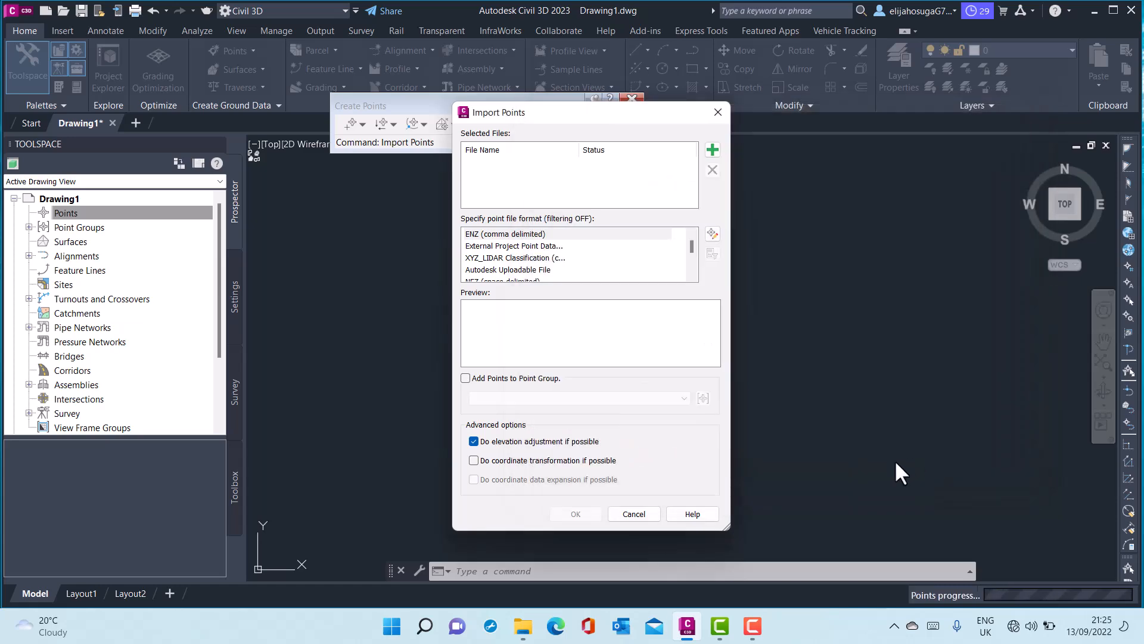
# Step: Add Points.txt, set the format to PNEZD (comma delimited), and run the import
pyautogui.click(712, 150)
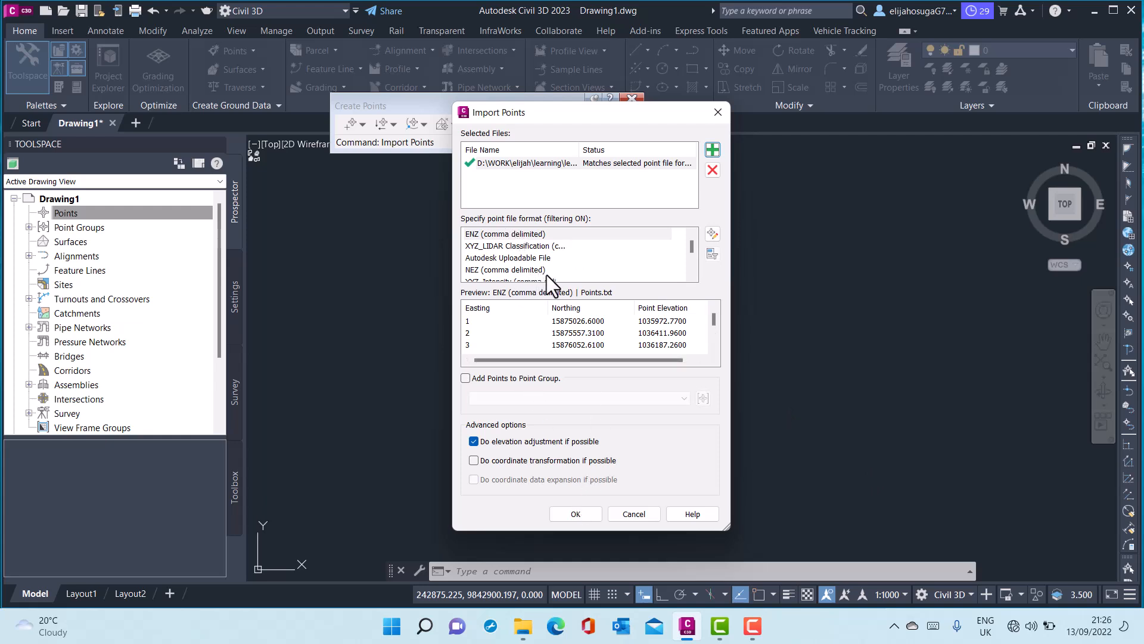
pyautogui.moveTo(499, 244)
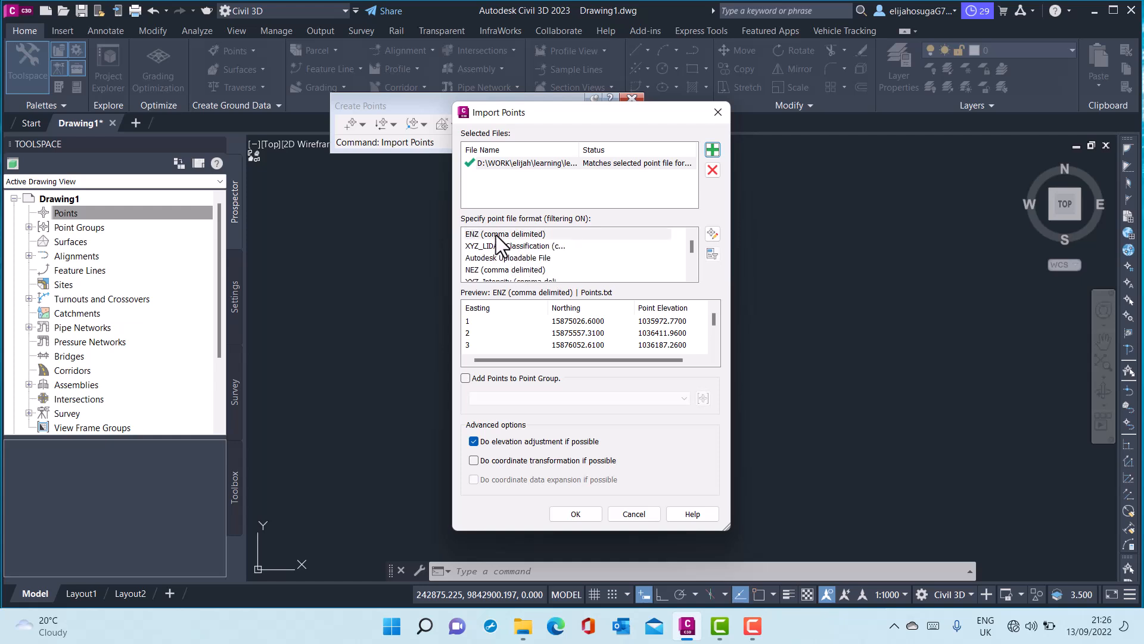
pyautogui.scroll(-3)
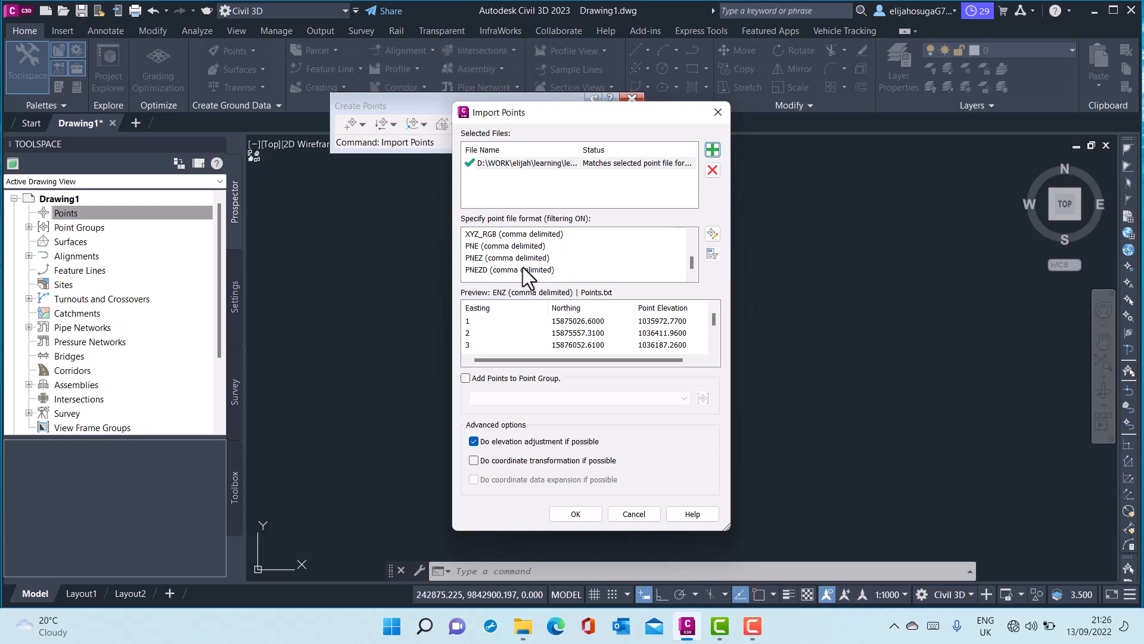
pyautogui.moveTo(456, 287)
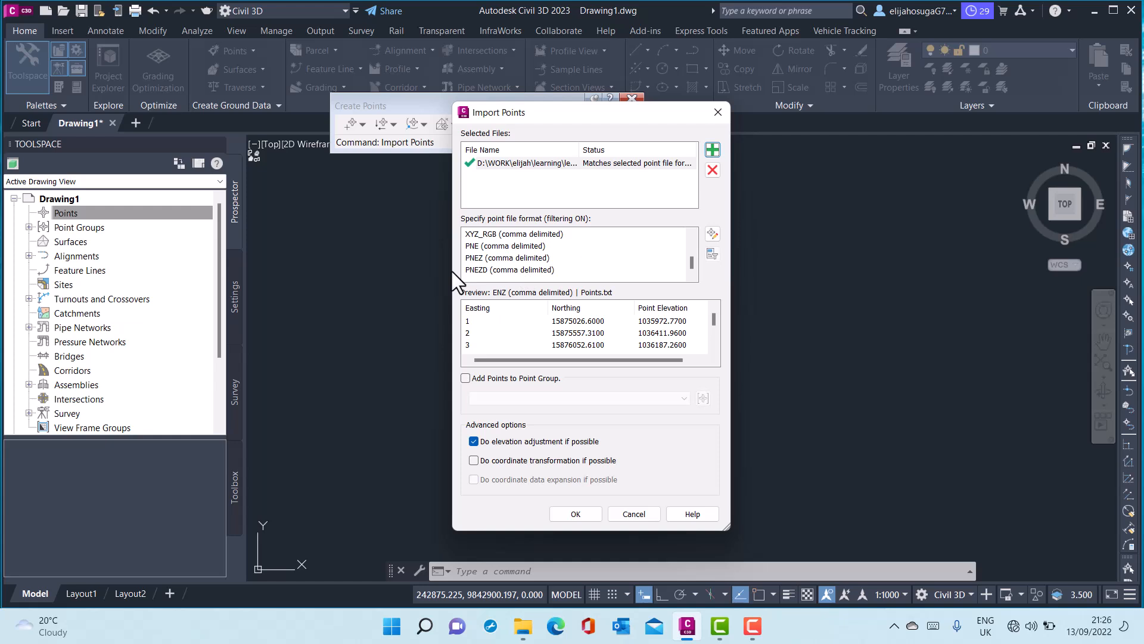
pyautogui.moveTo(496, 285)
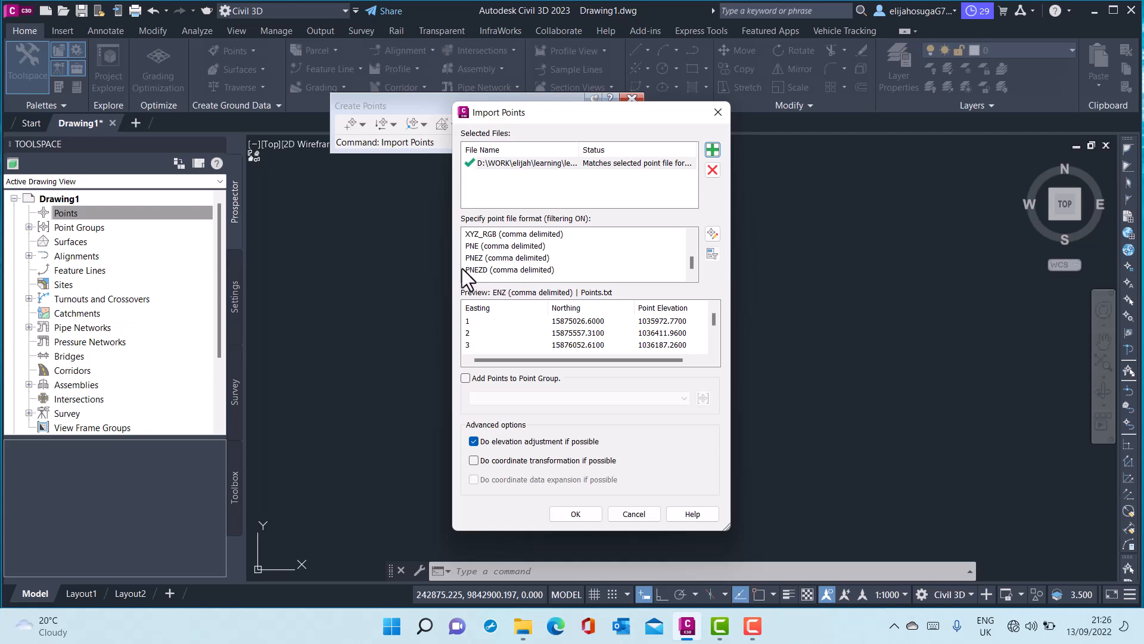
pyautogui.click(509, 269)
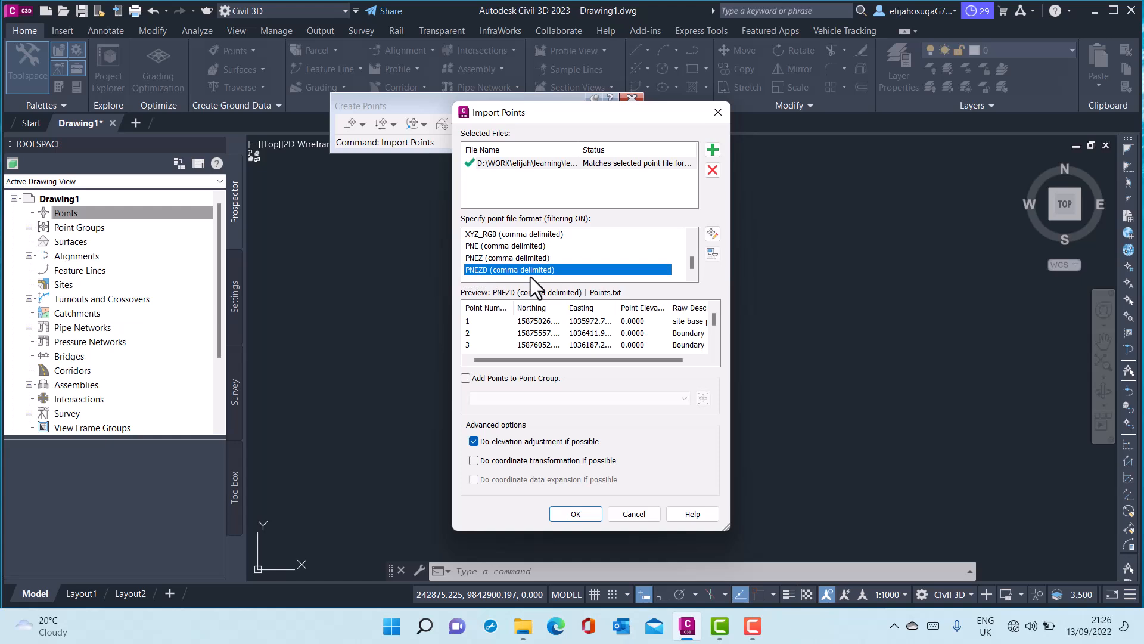
pyautogui.moveTo(571, 291)
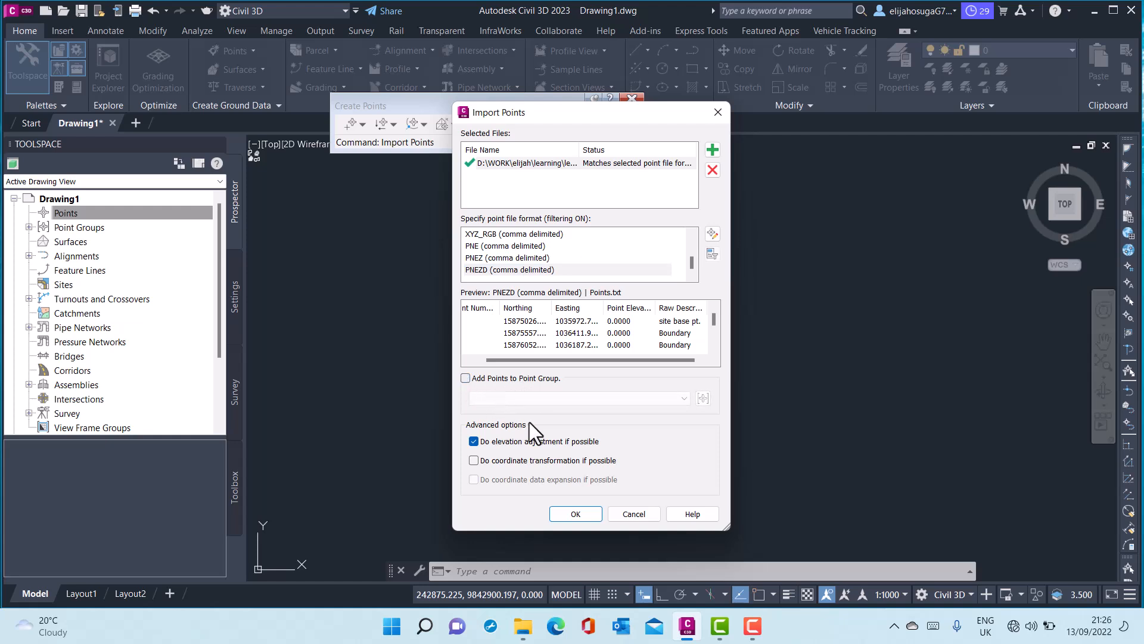
pyautogui.moveTo(561, 405)
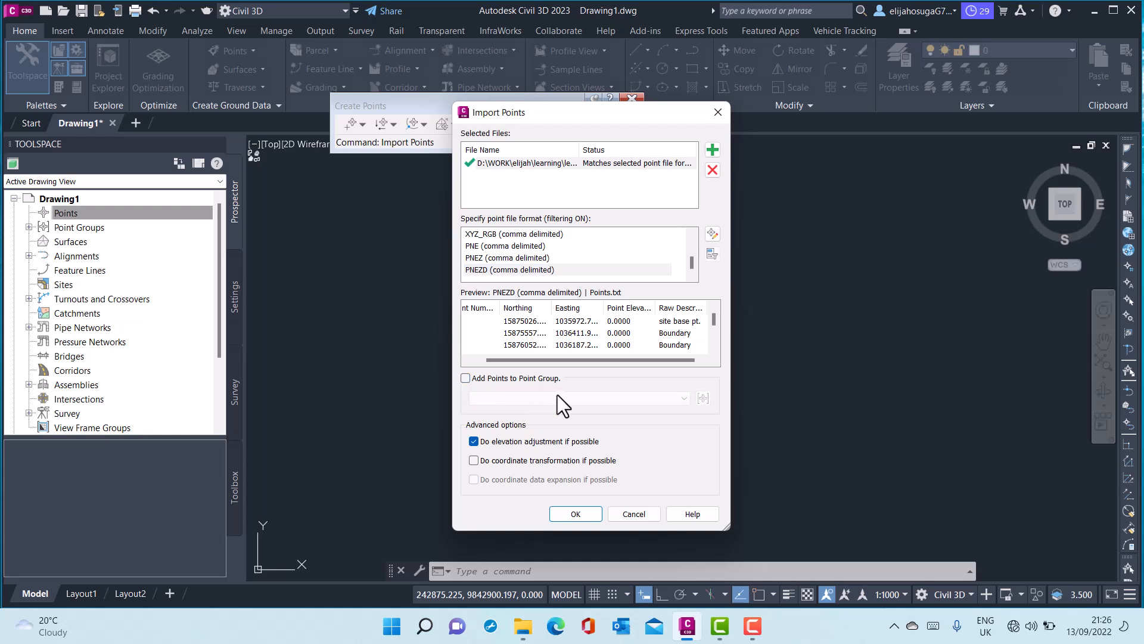
pyautogui.moveTo(570, 408)
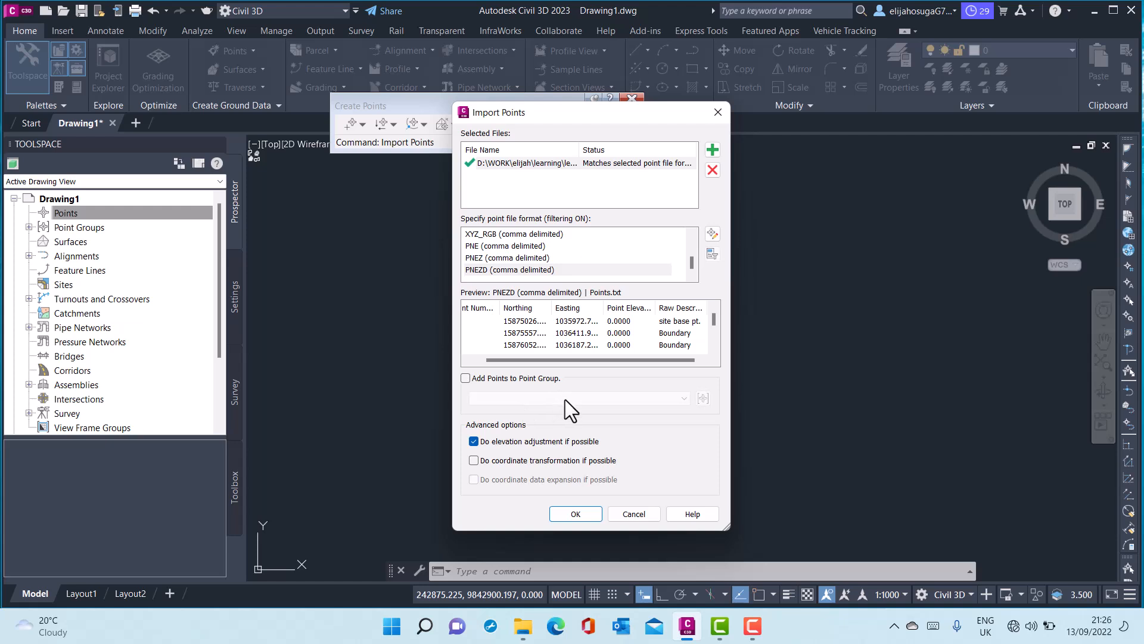
pyautogui.moveTo(582, 444)
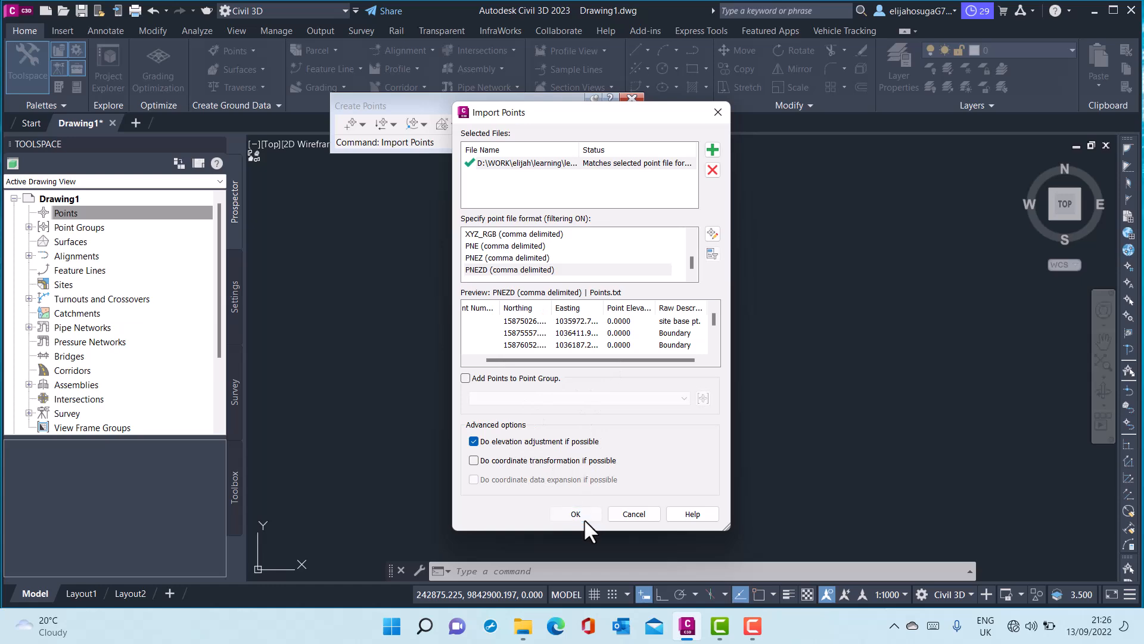
pyautogui.click(576, 514)
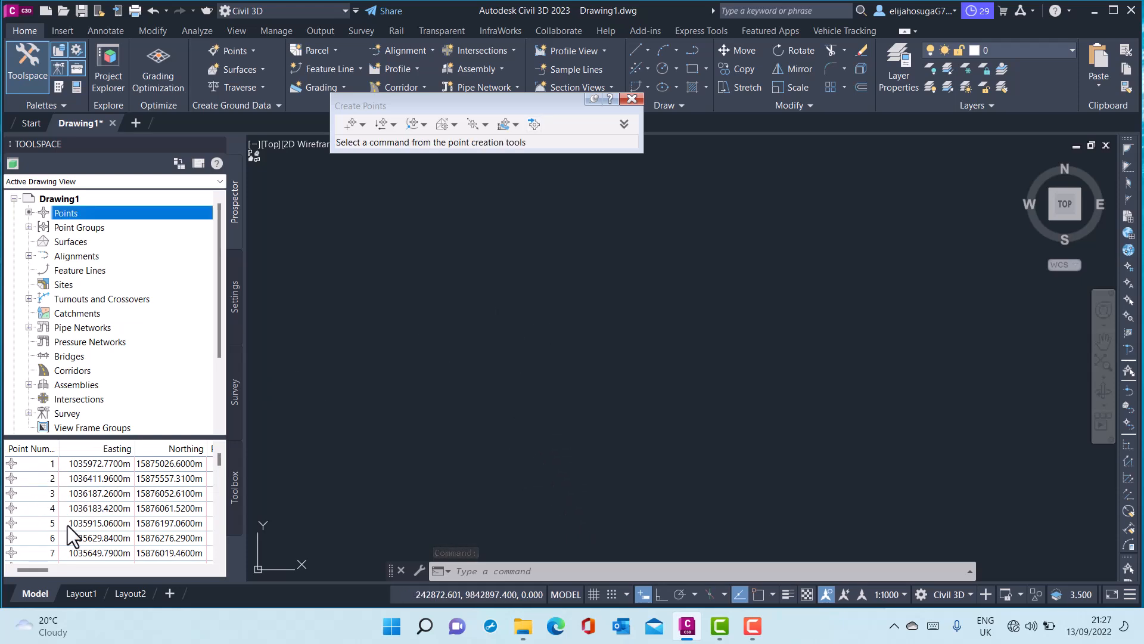
pyautogui.moveTo(122, 501)
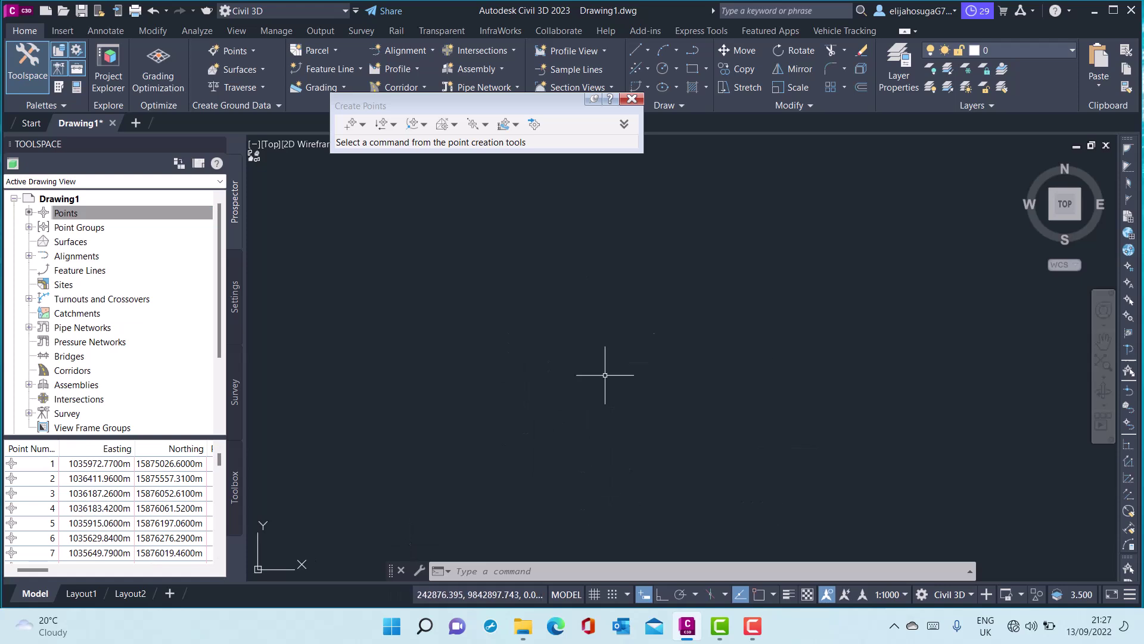
pyautogui.moveTo(678, 469)
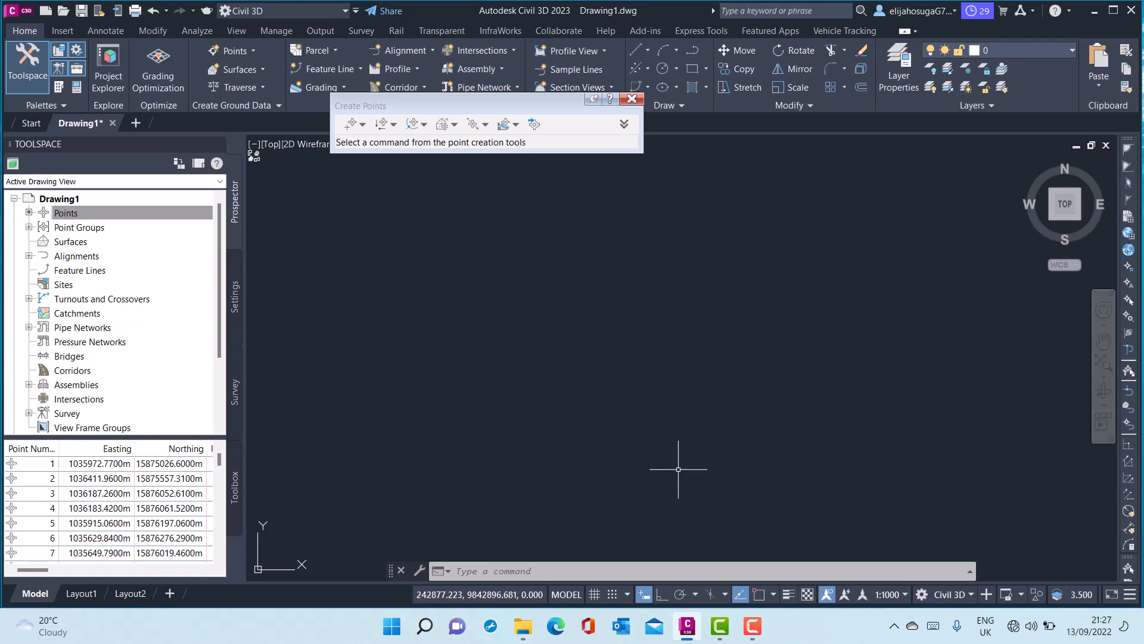
pyautogui.moveTo(647, 410)
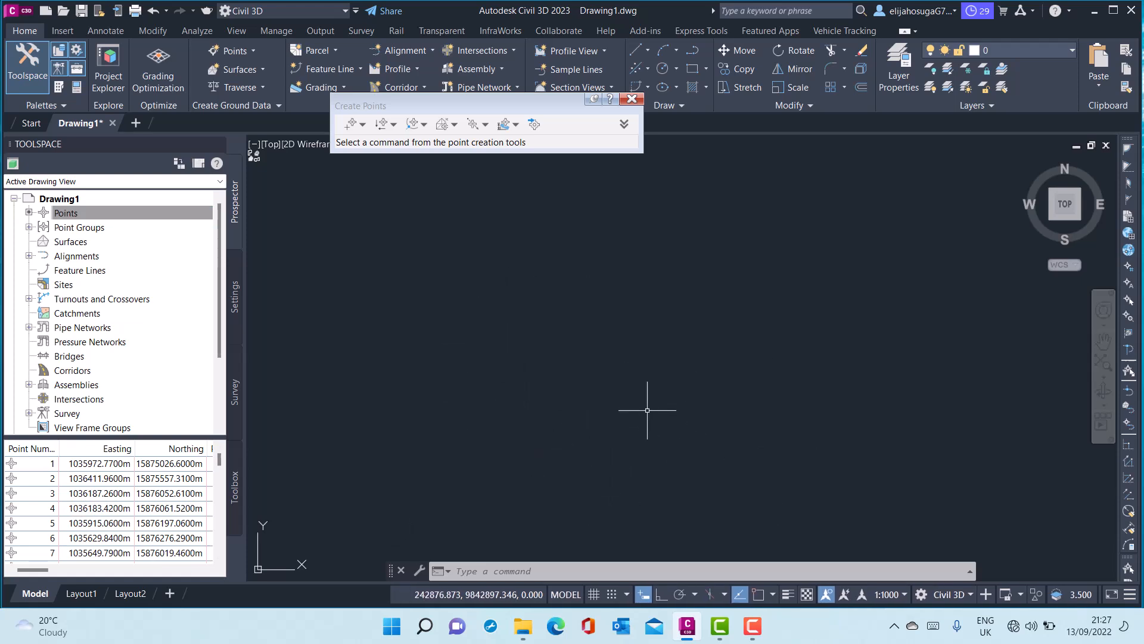
pyautogui.moveTo(650, 424)
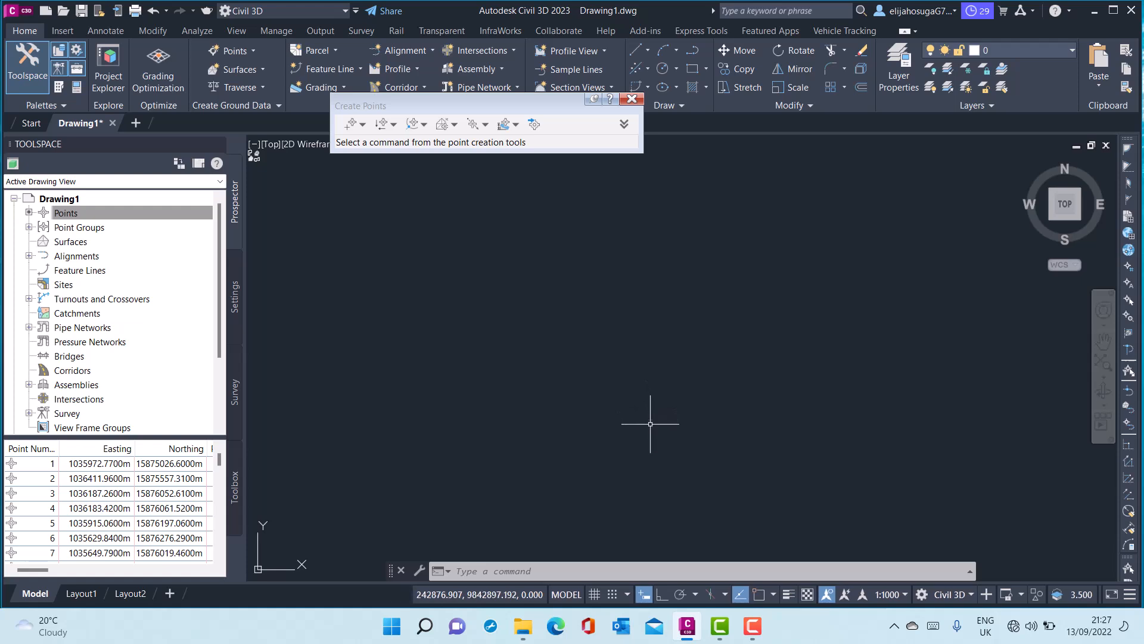
# Step: Zoom extents and pan across the red survey points to inspect them
pyautogui.write('z')
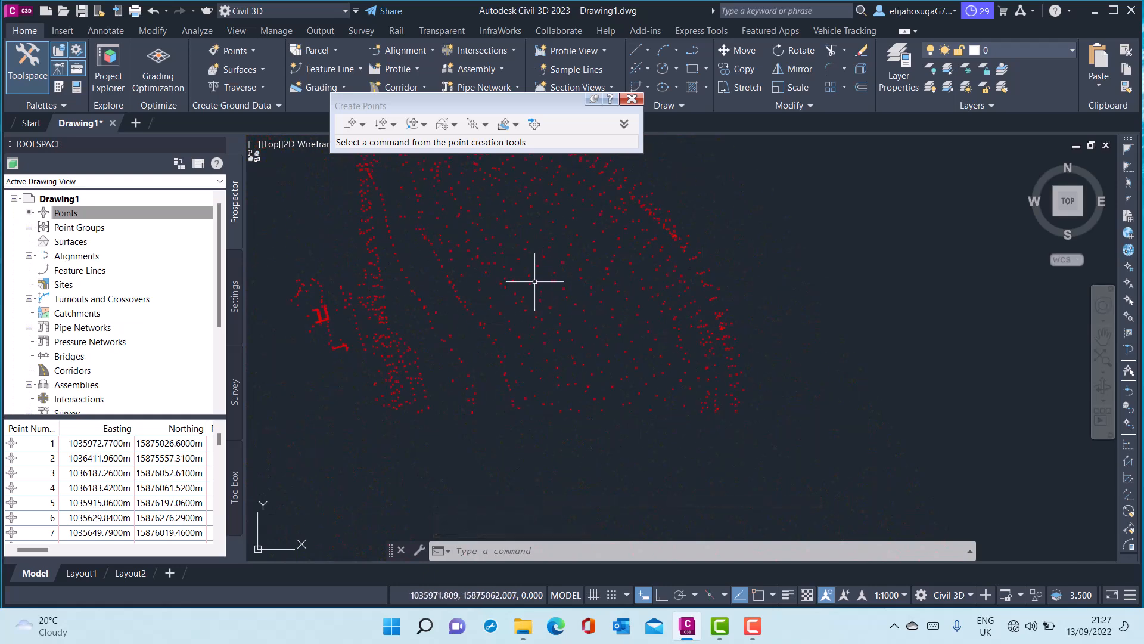
pyautogui.moveTo(533, 280); pyautogui.dragTo(505, 300)
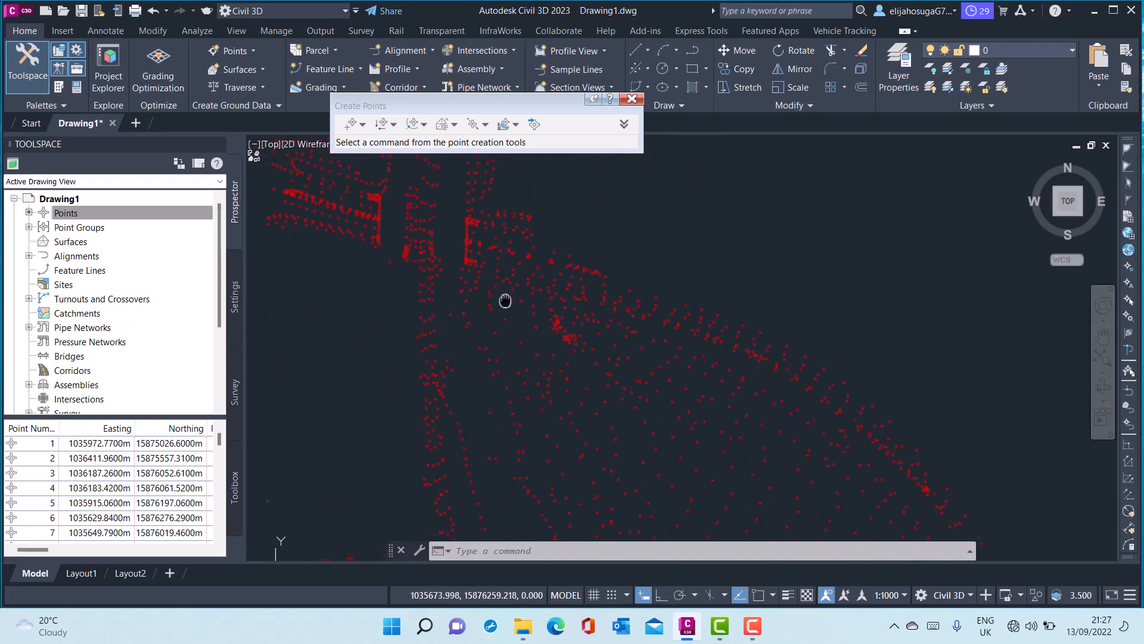